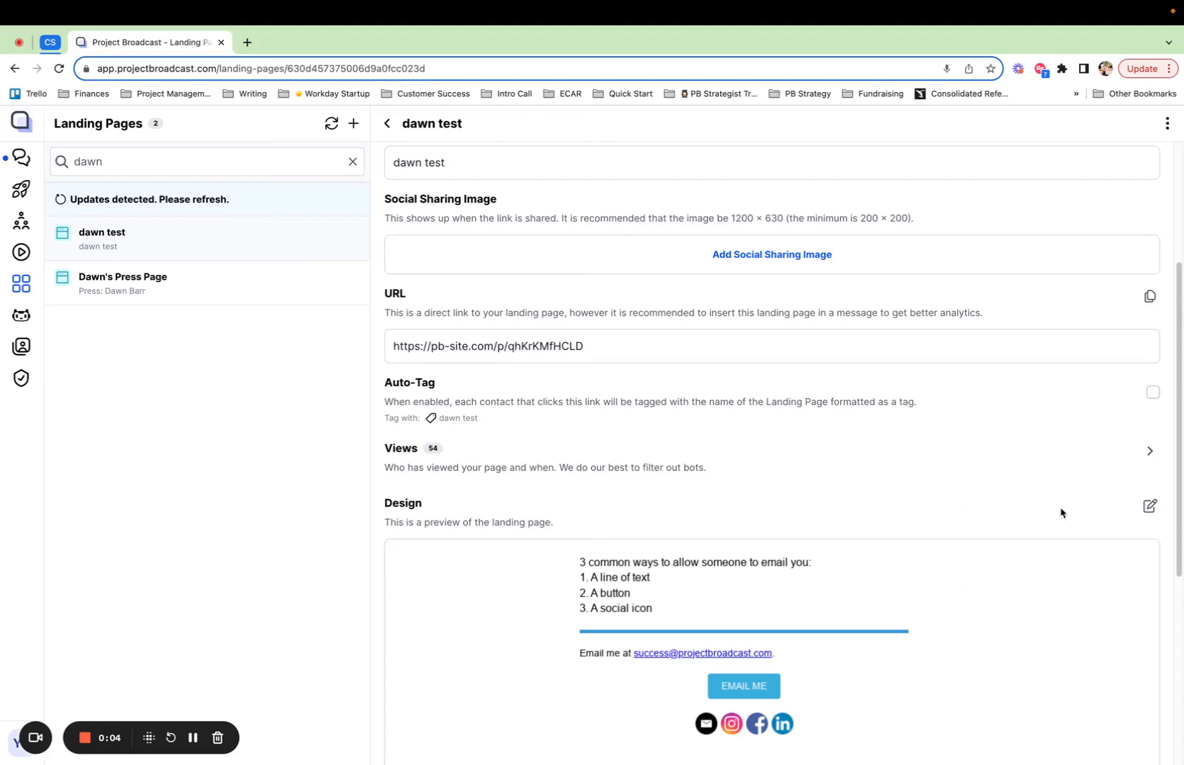
# Open the Edit Landing Page editor for the dawn test page via the Design pencil.
pyautogui.click(1149, 506)
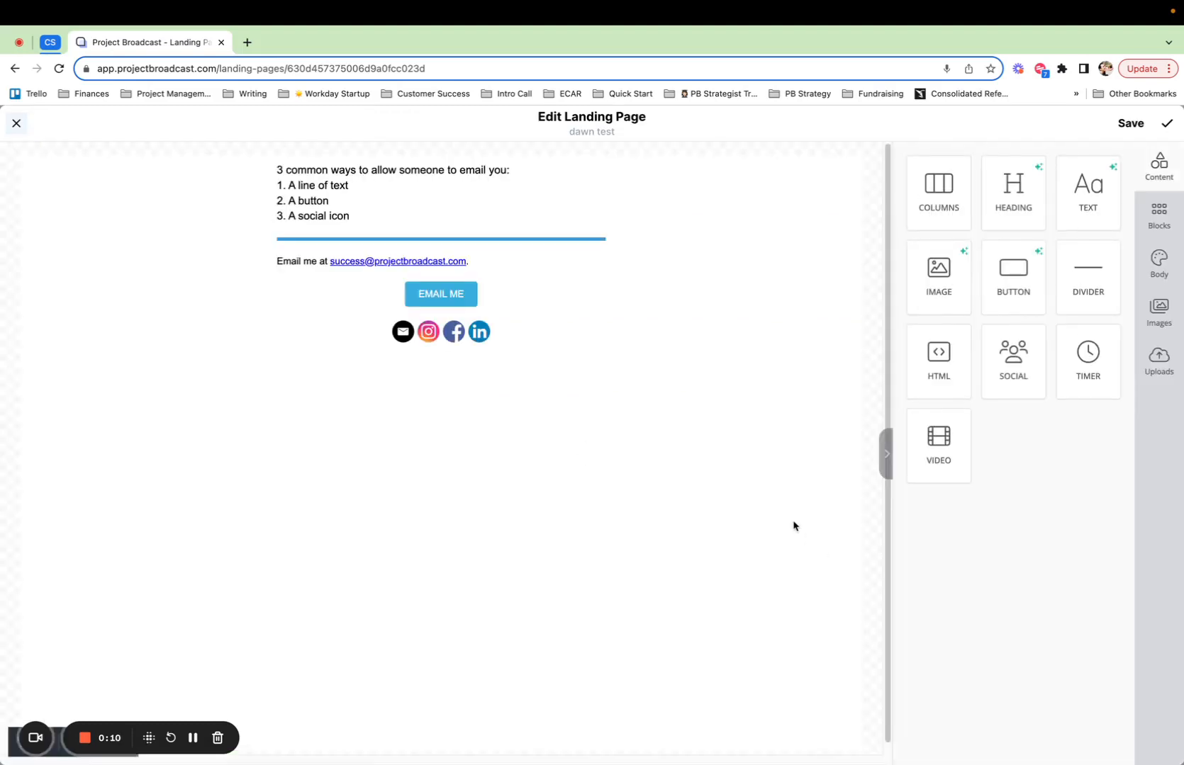
pyautogui.moveTo(714, 561)
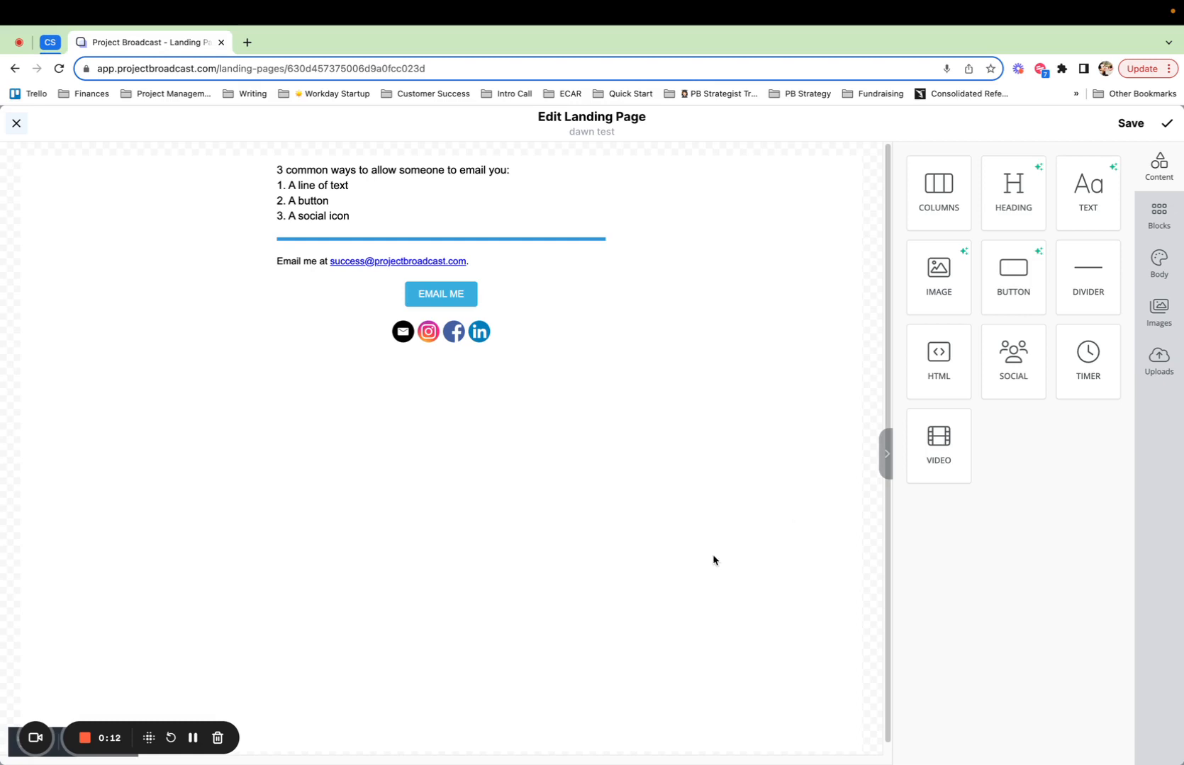
pyautogui.moveTo(413, 472)
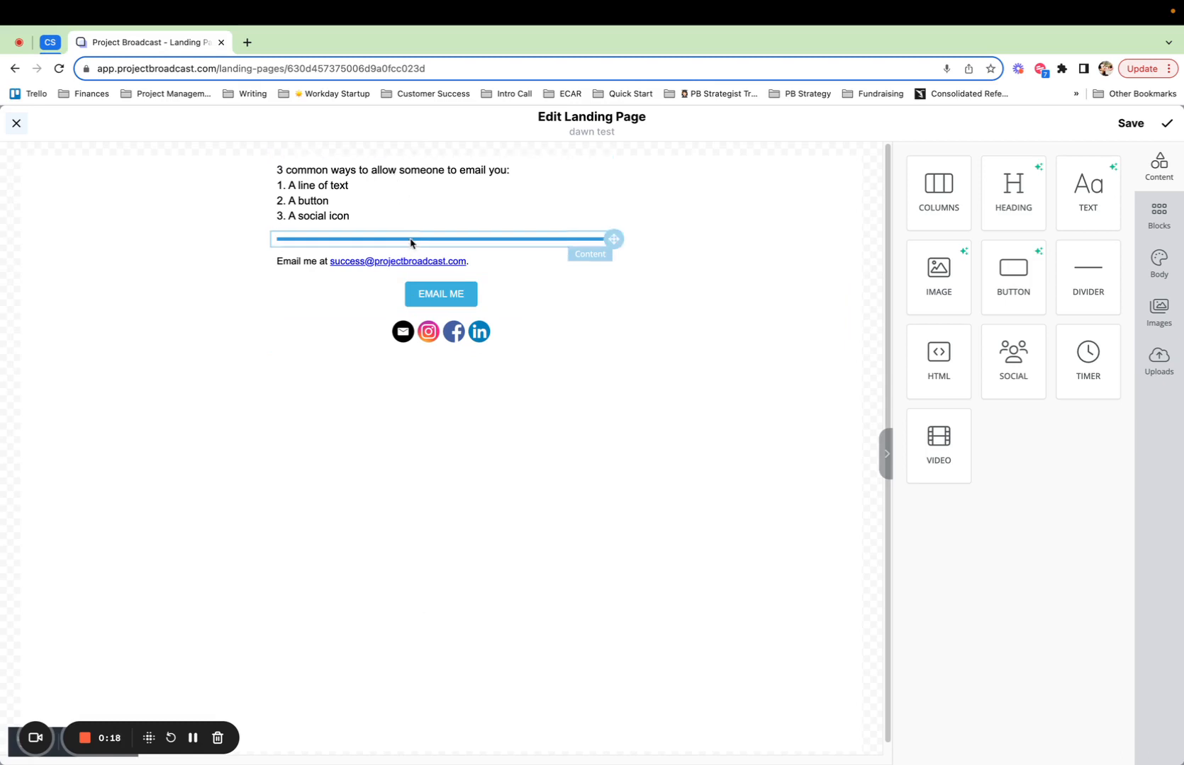
pyautogui.click(453, 333)
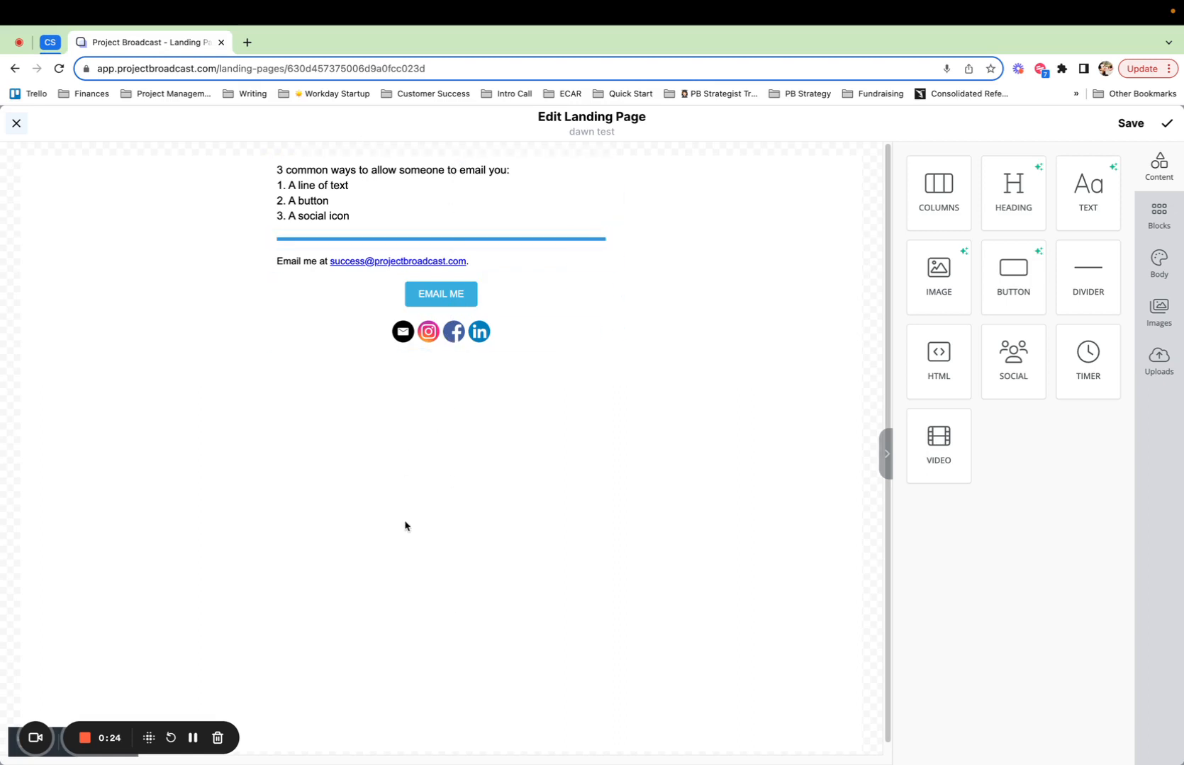
pyautogui.moveTo(434, 462)
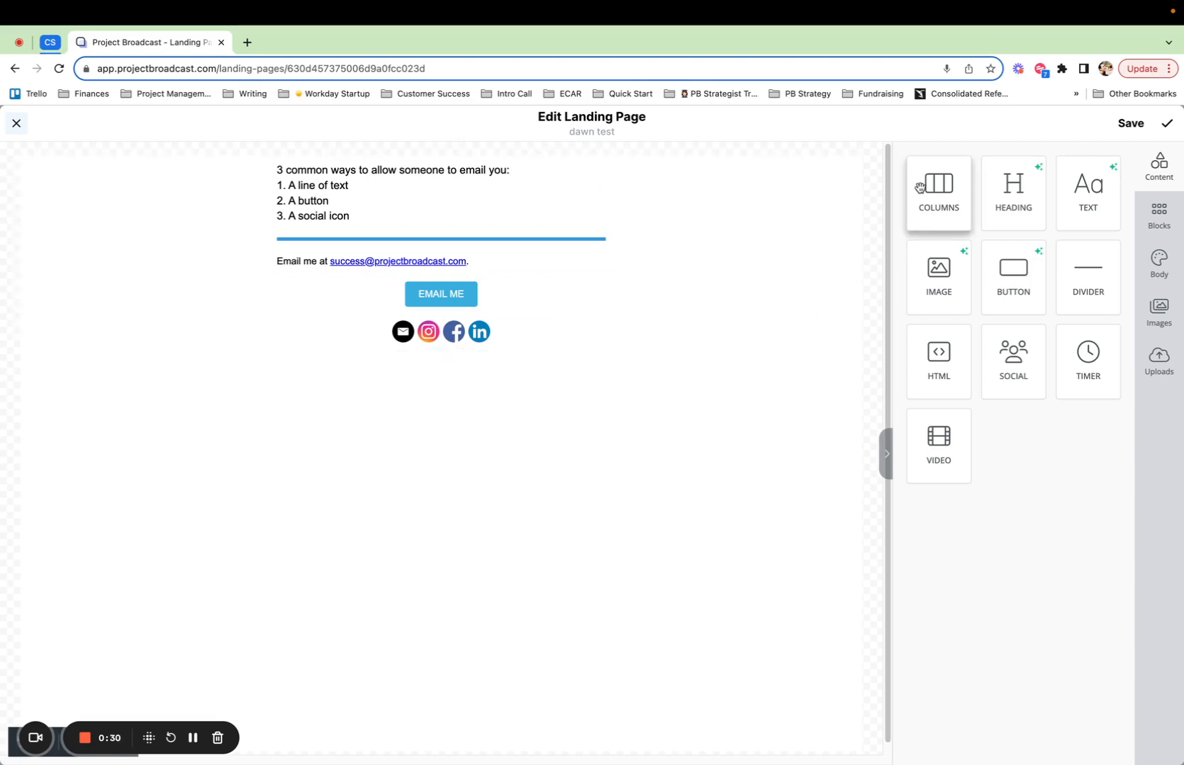
# Show the saved block library with Training LP Top Section, Header Menu and Socials.
pyautogui.click(1160, 211)
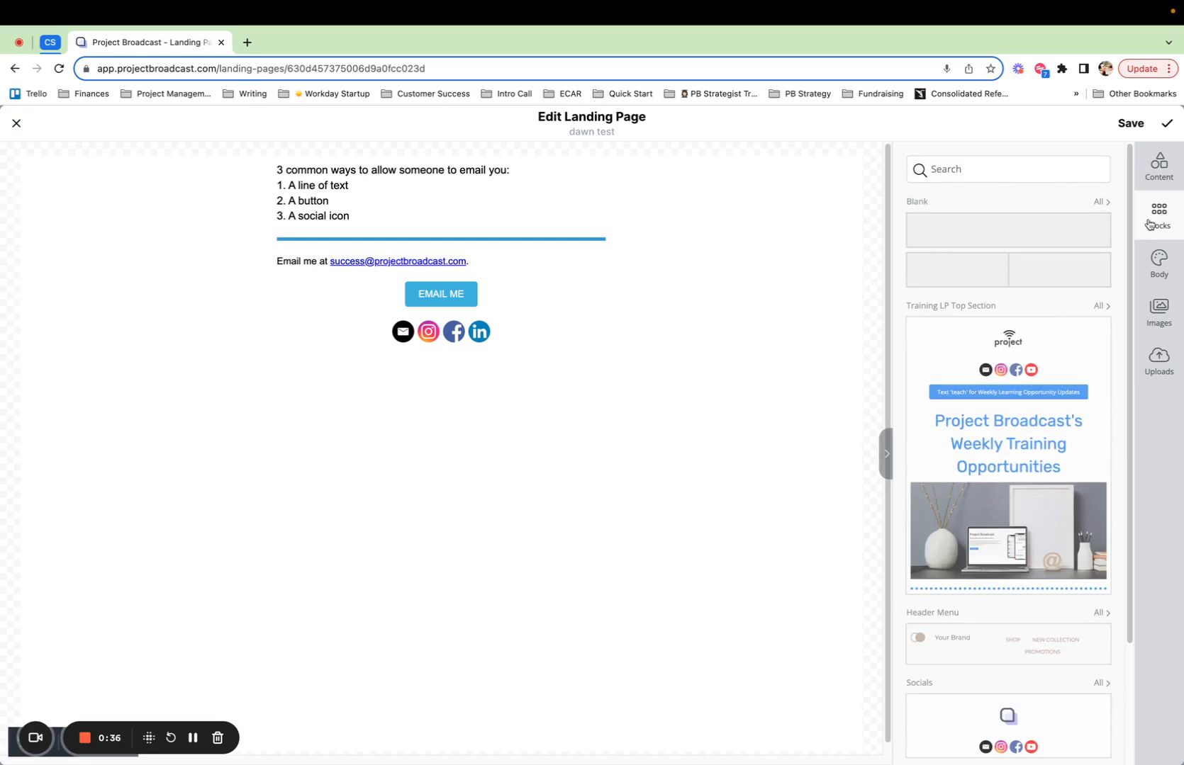
pyautogui.moveTo(1077, 273)
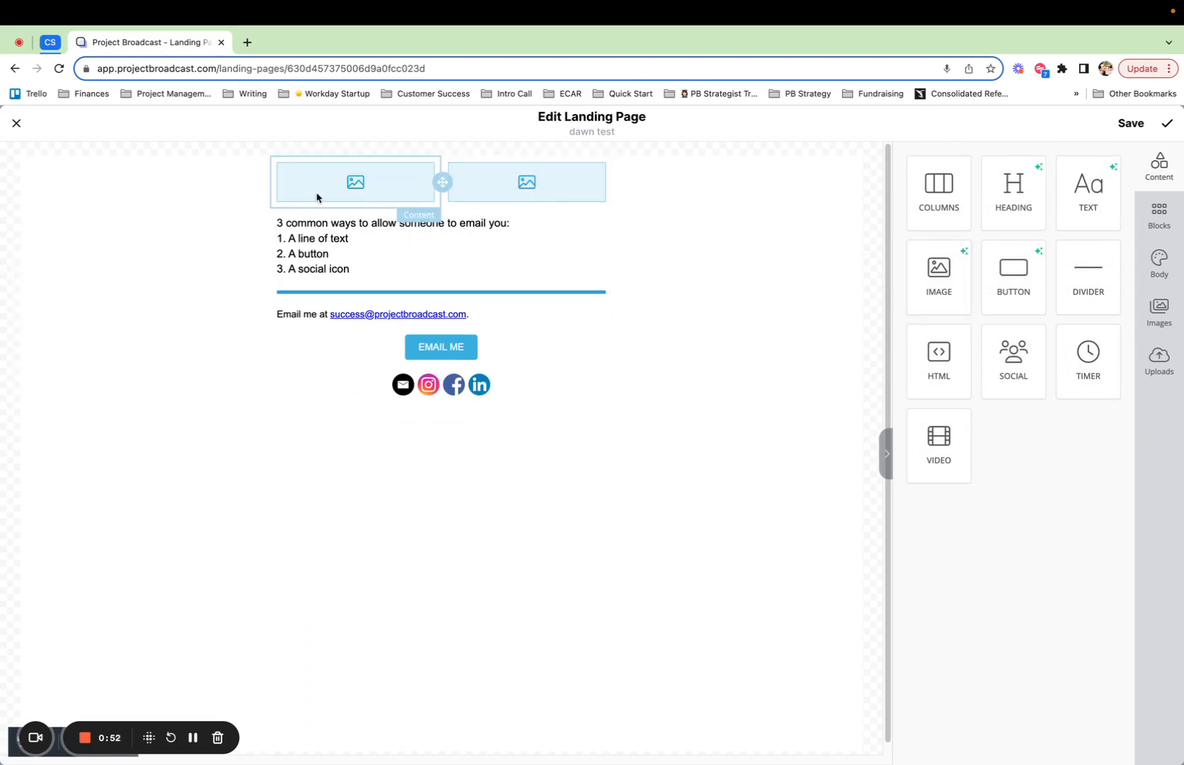
# Fill the left placeholder with a teal confetti photo from the stock library.
pyautogui.click(354, 183)
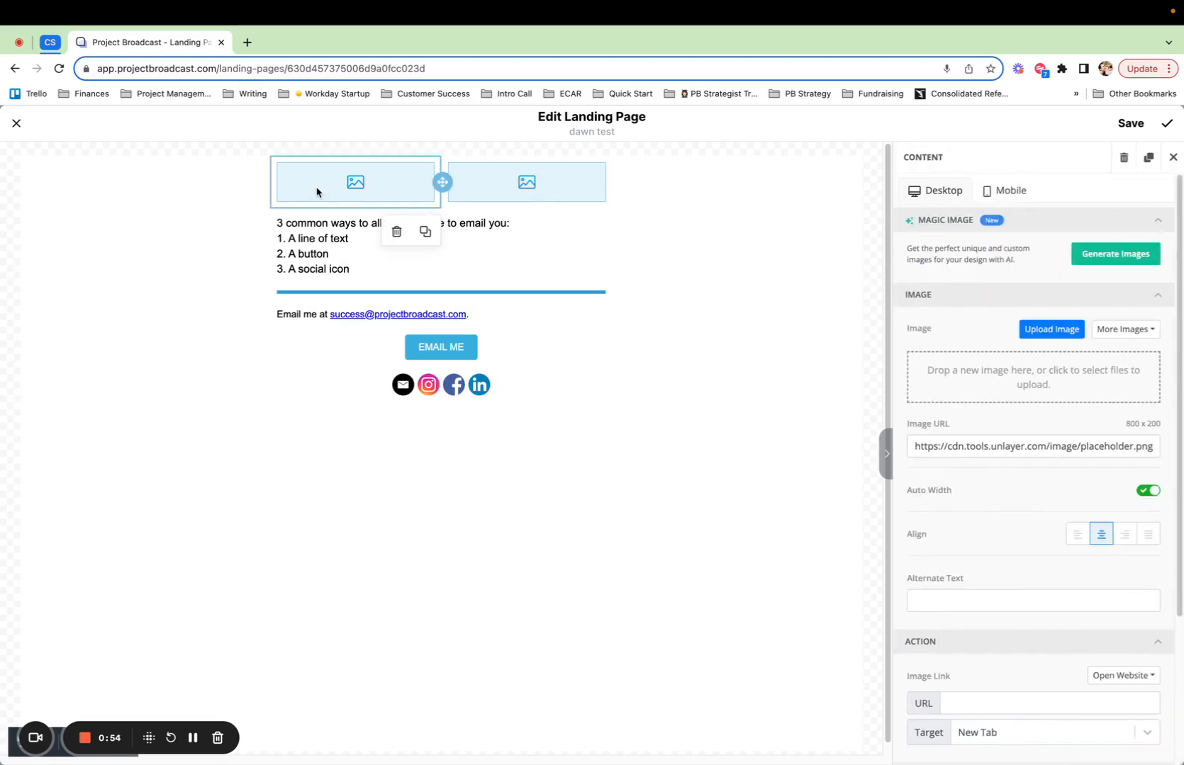
pyautogui.click(1124, 330)
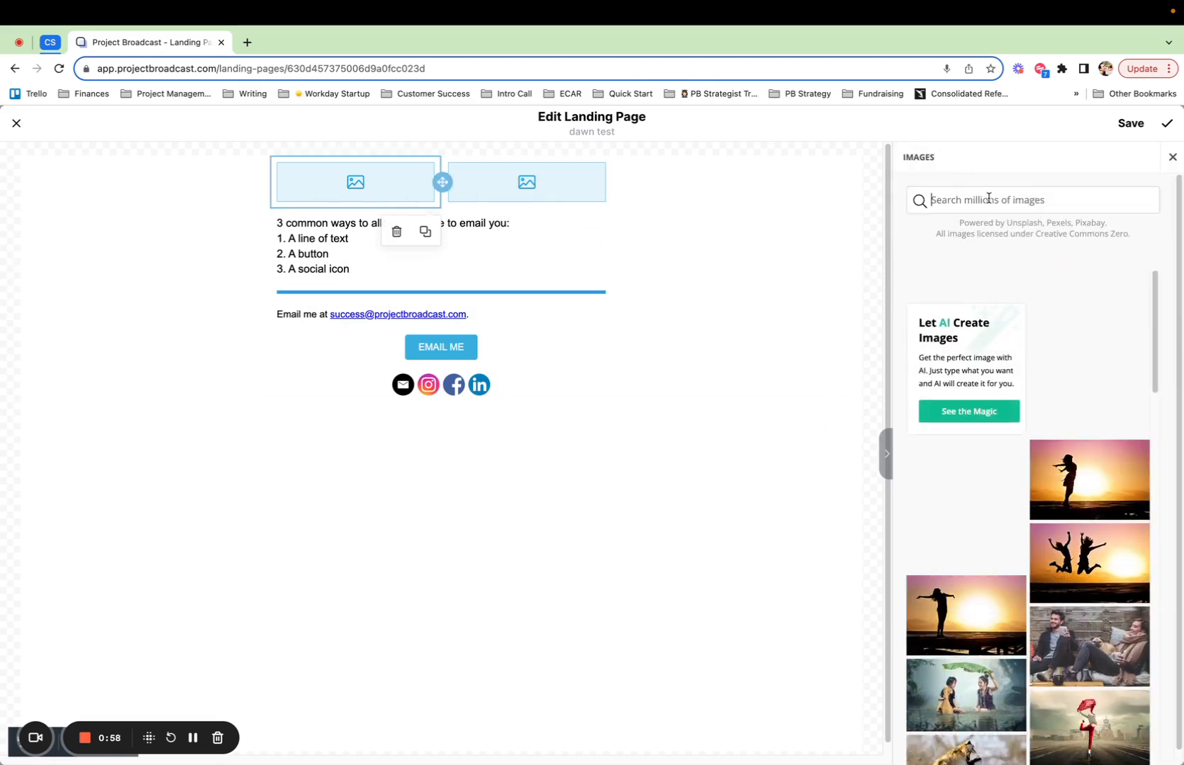
pyautogui.write('confetti')
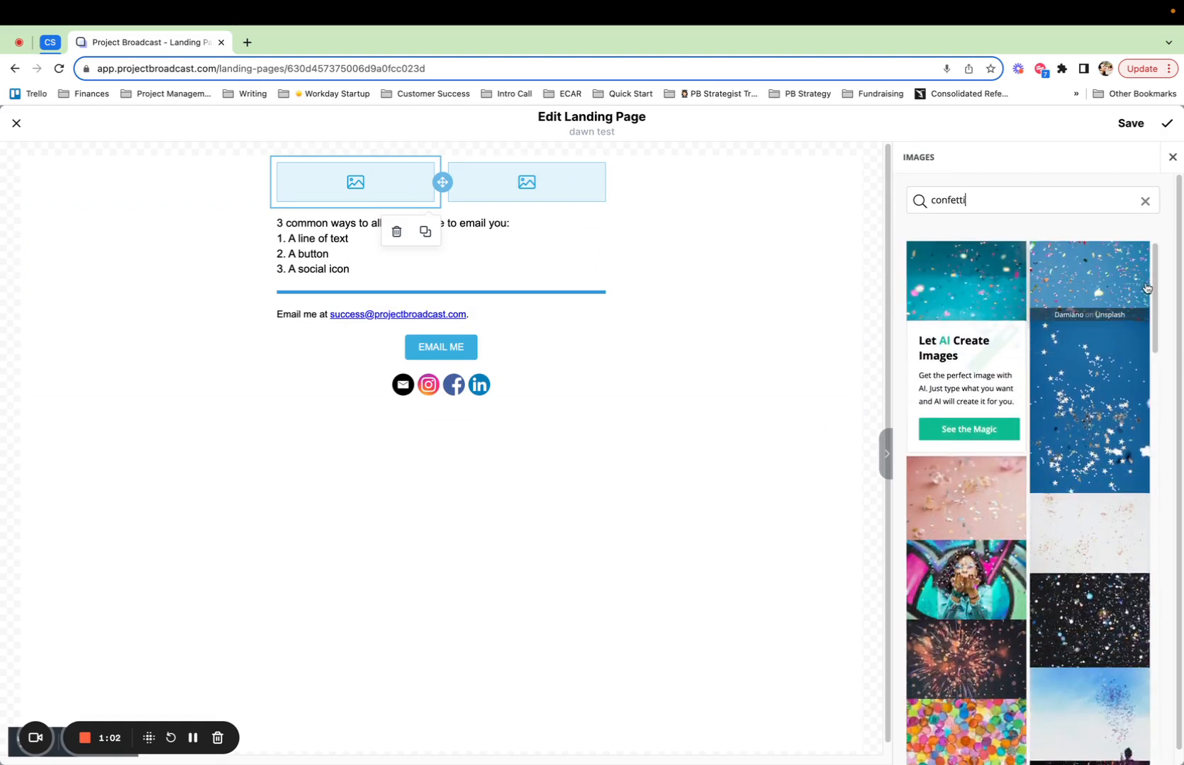
pyautogui.click(964, 280)
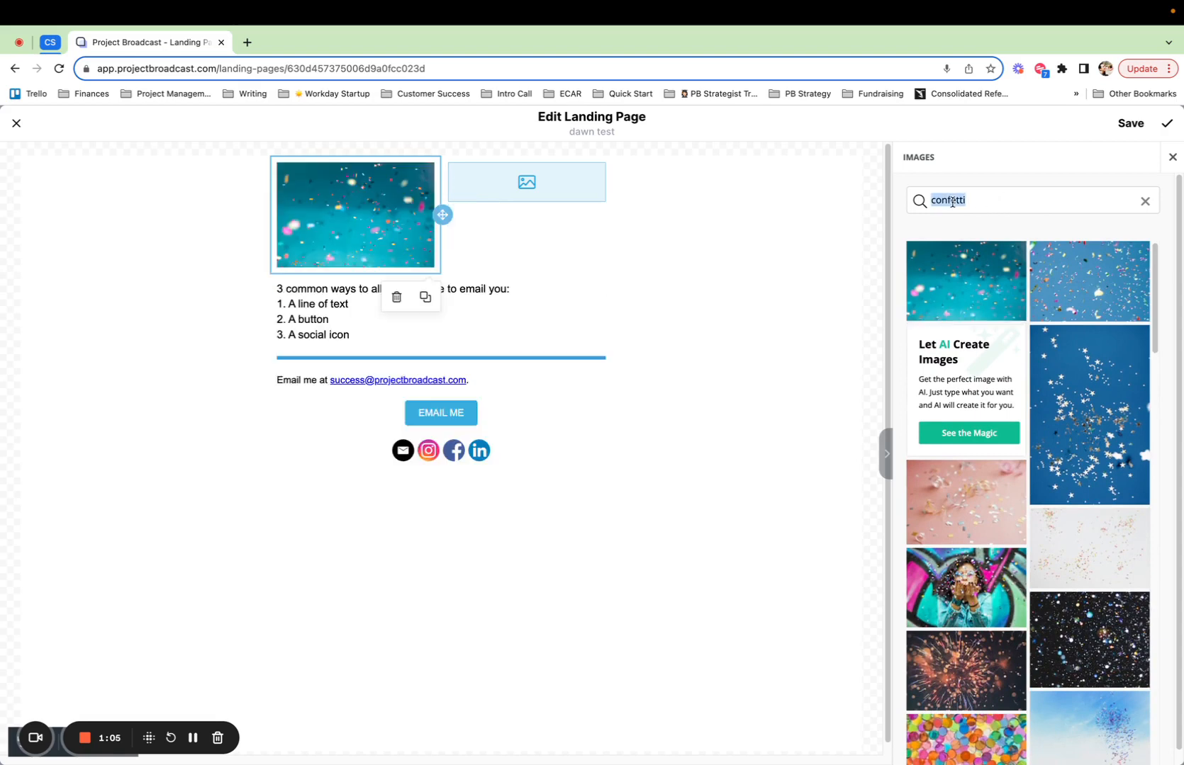
# Fill the right placeholder with a veggie salad bowl photo, then show blank layouts.
pyautogui.write('veggies')
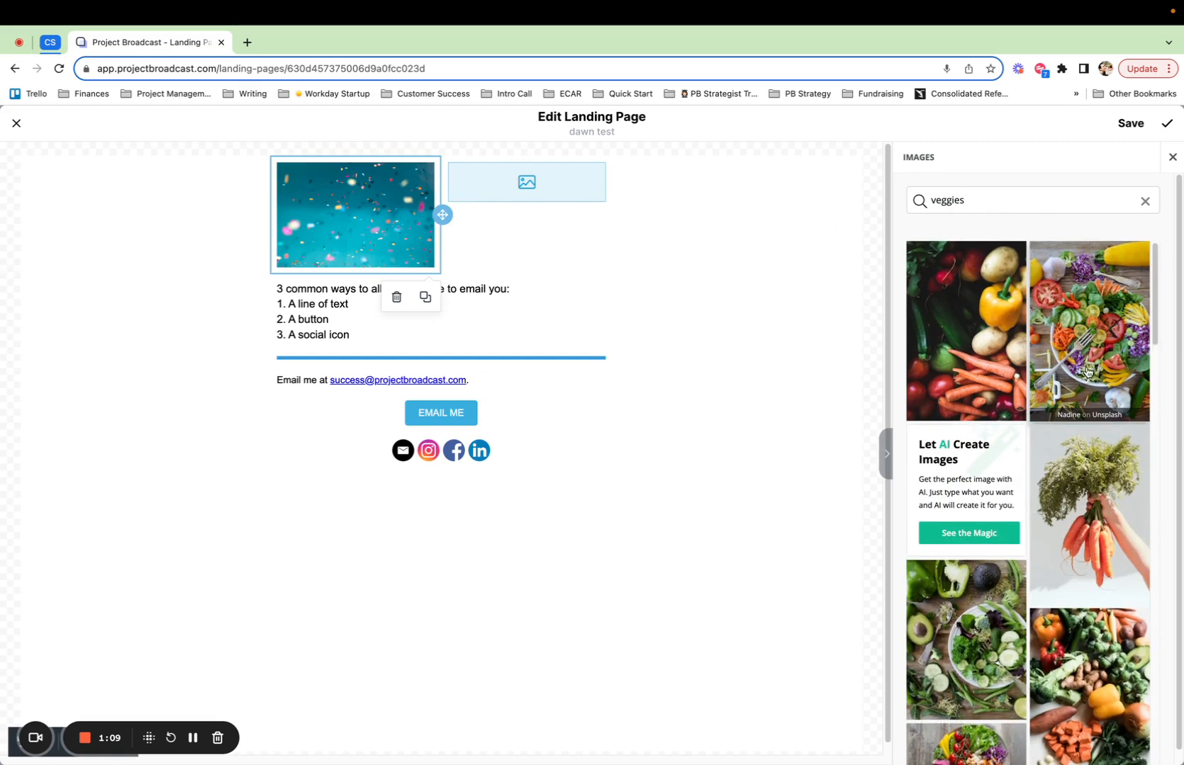
pyautogui.scroll(-3)
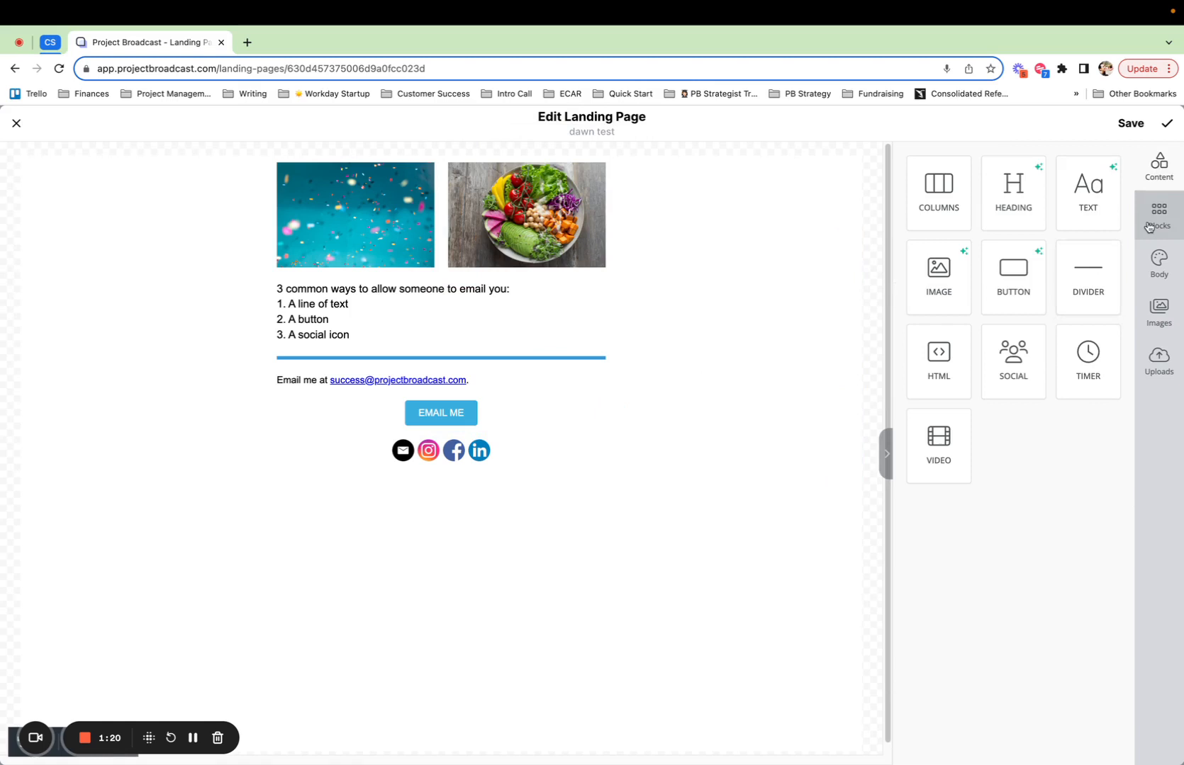
pyautogui.click(1157, 215)
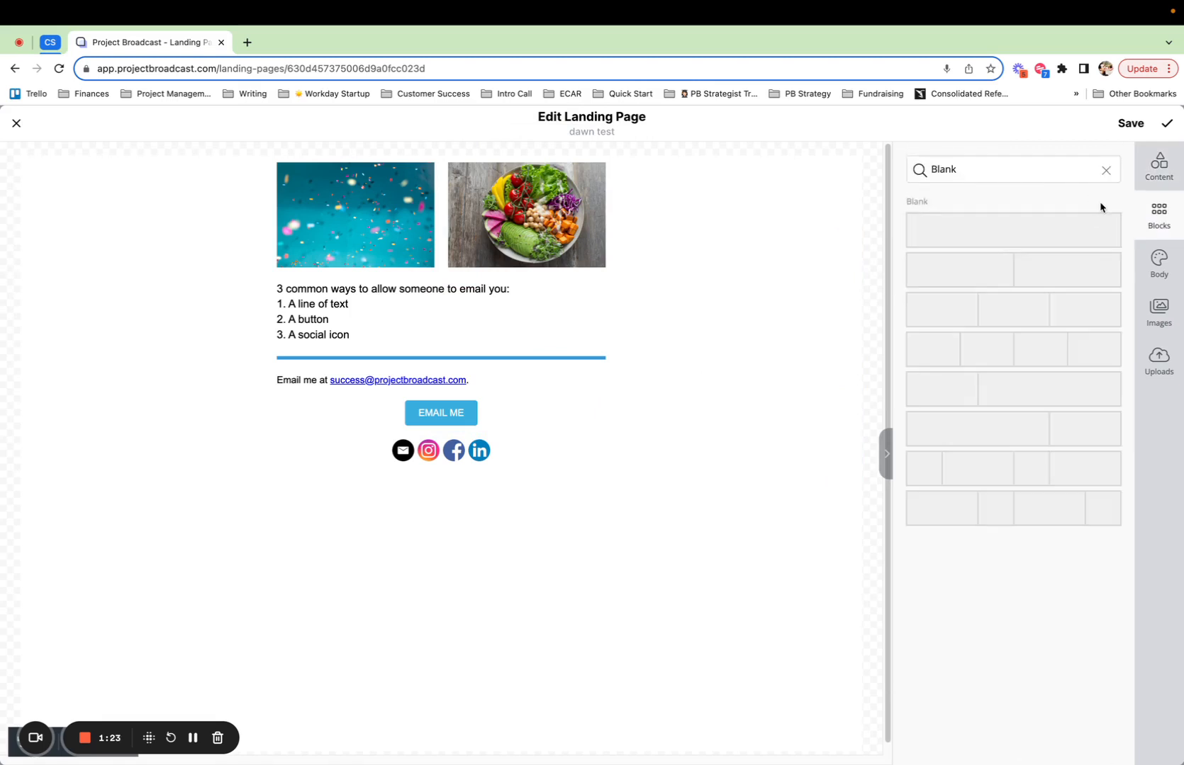
pyautogui.moveTo(908, 323)
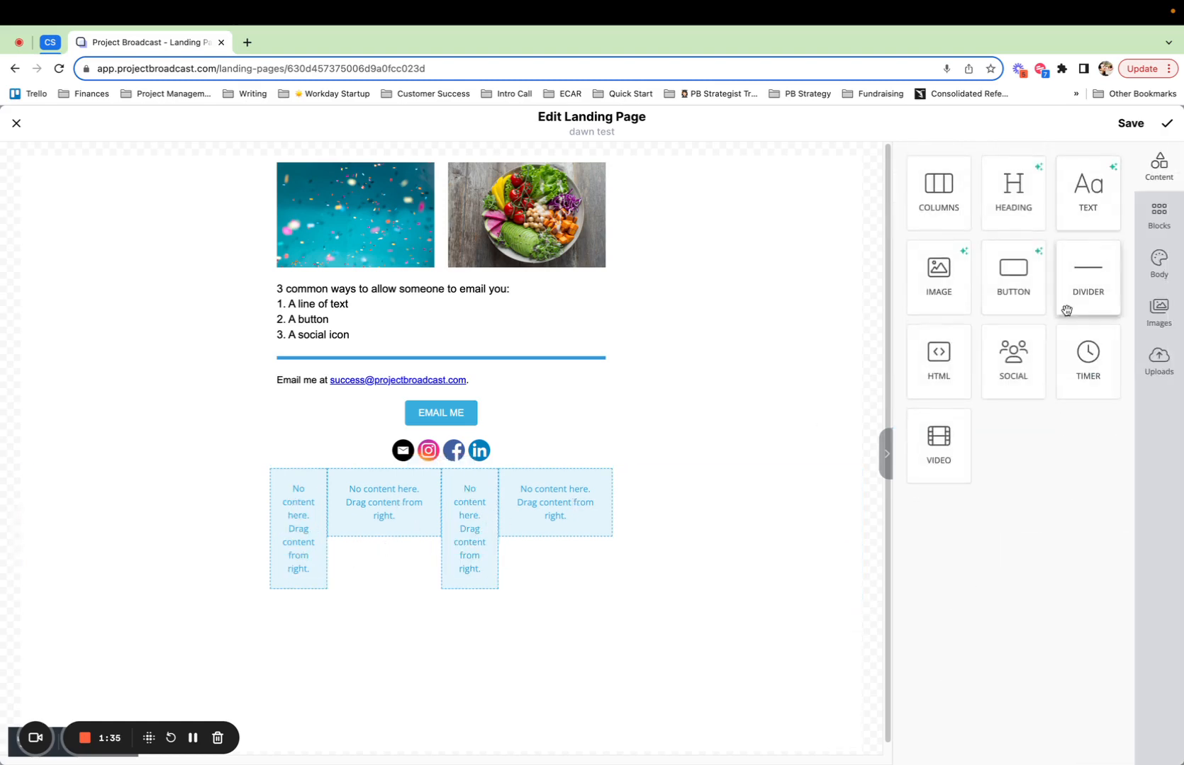
# Place a text block in a wide column and social icons in a narrow column of the new row.
pyautogui.moveTo(1086, 193); pyautogui.dragTo(413, 490)
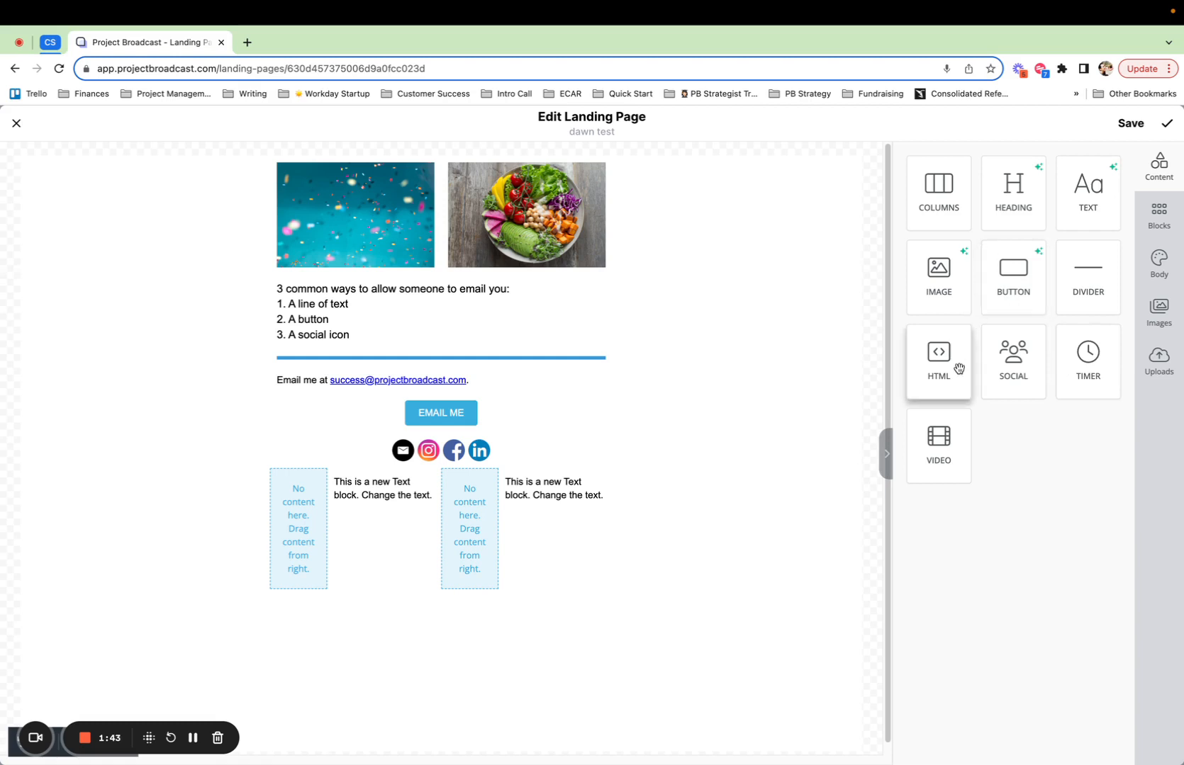
pyautogui.moveTo(1012, 351); pyautogui.dragTo(366, 521)
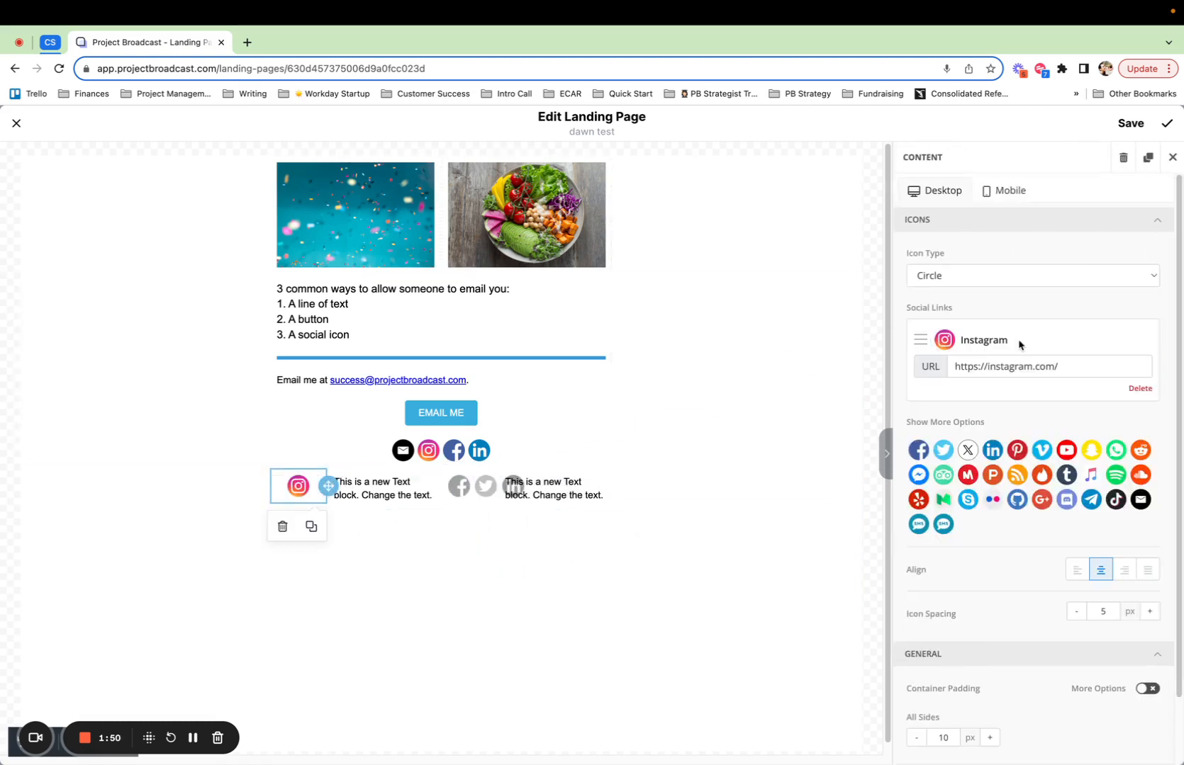
# Caption the Instagram icon's text block "Find me on IG".
pyautogui.click(383, 489)
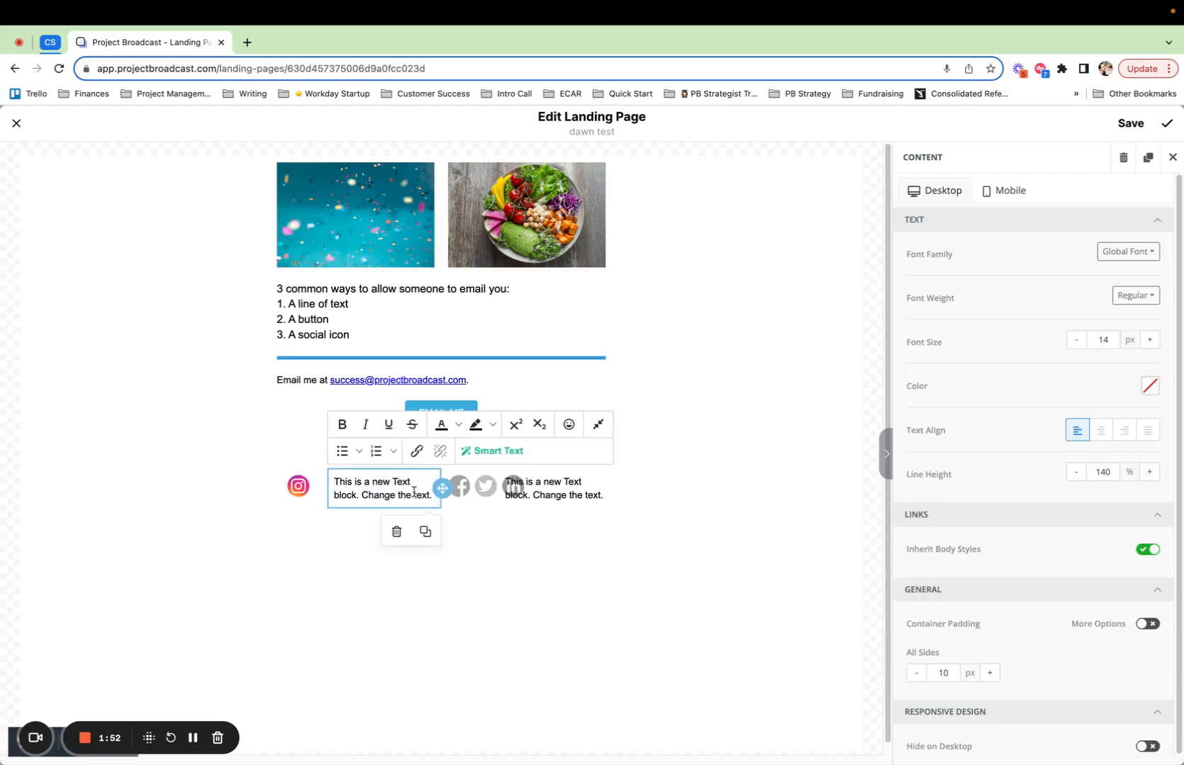
pyautogui.write('F')
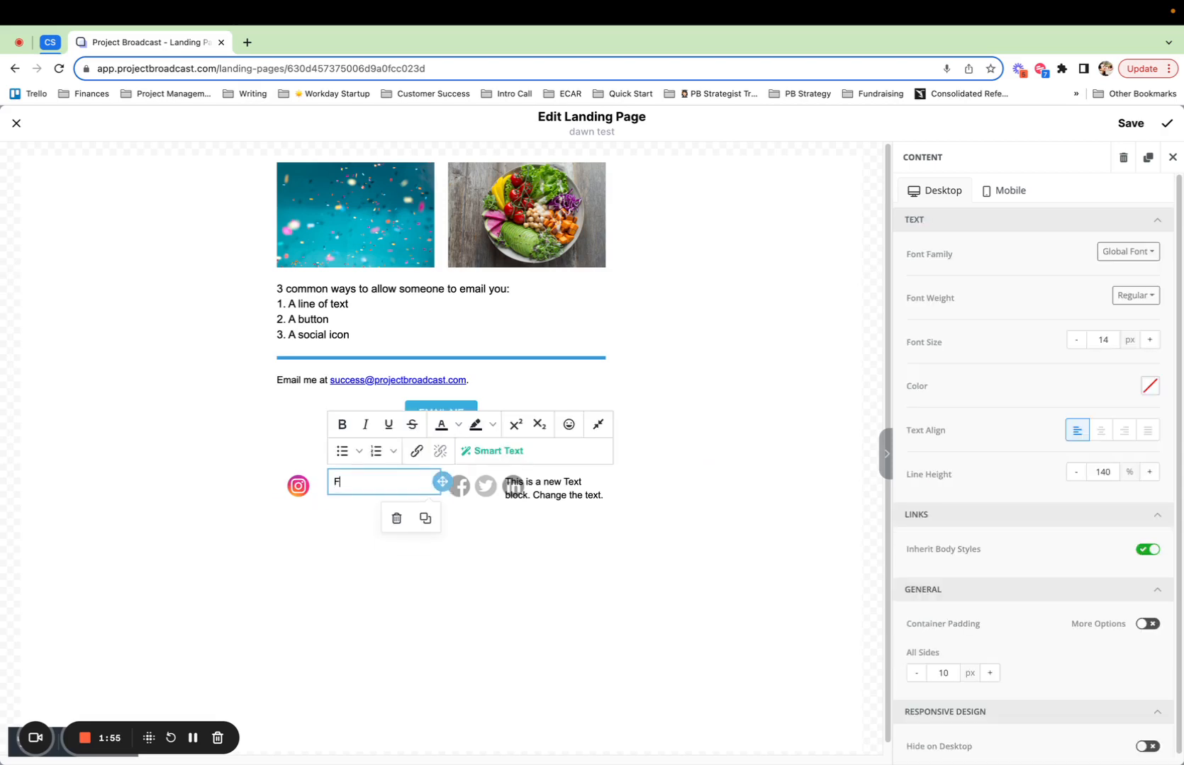
pyautogui.write('ind me on IG')
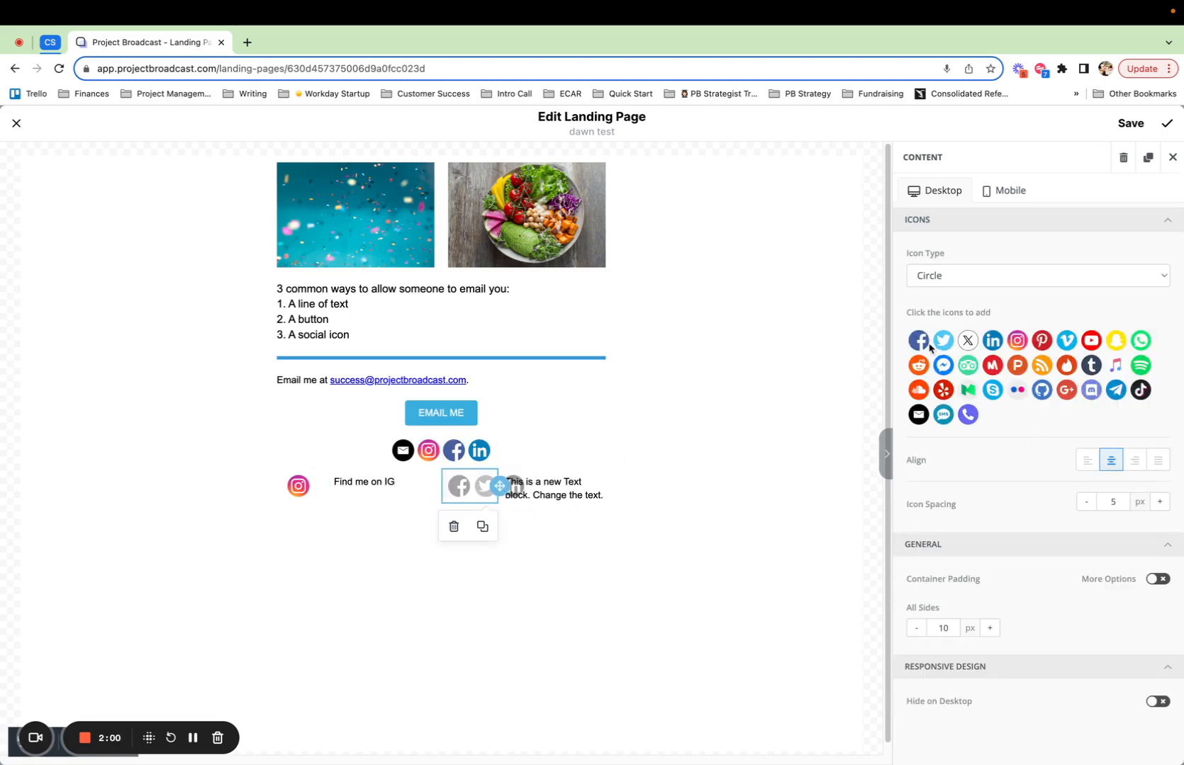
# Keep only Facebook in the third column and caption it "Join our VIP Group".
pyautogui.click(918, 340)
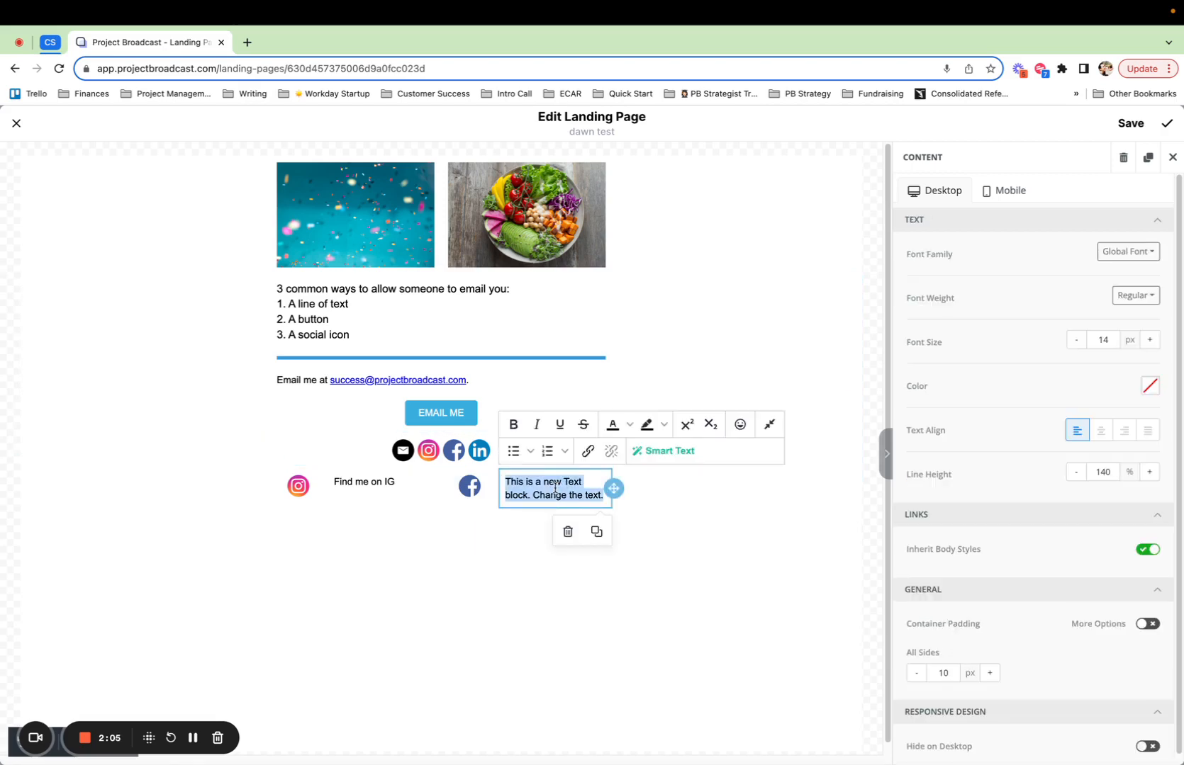
pyautogui.write('Join our VIP Group')
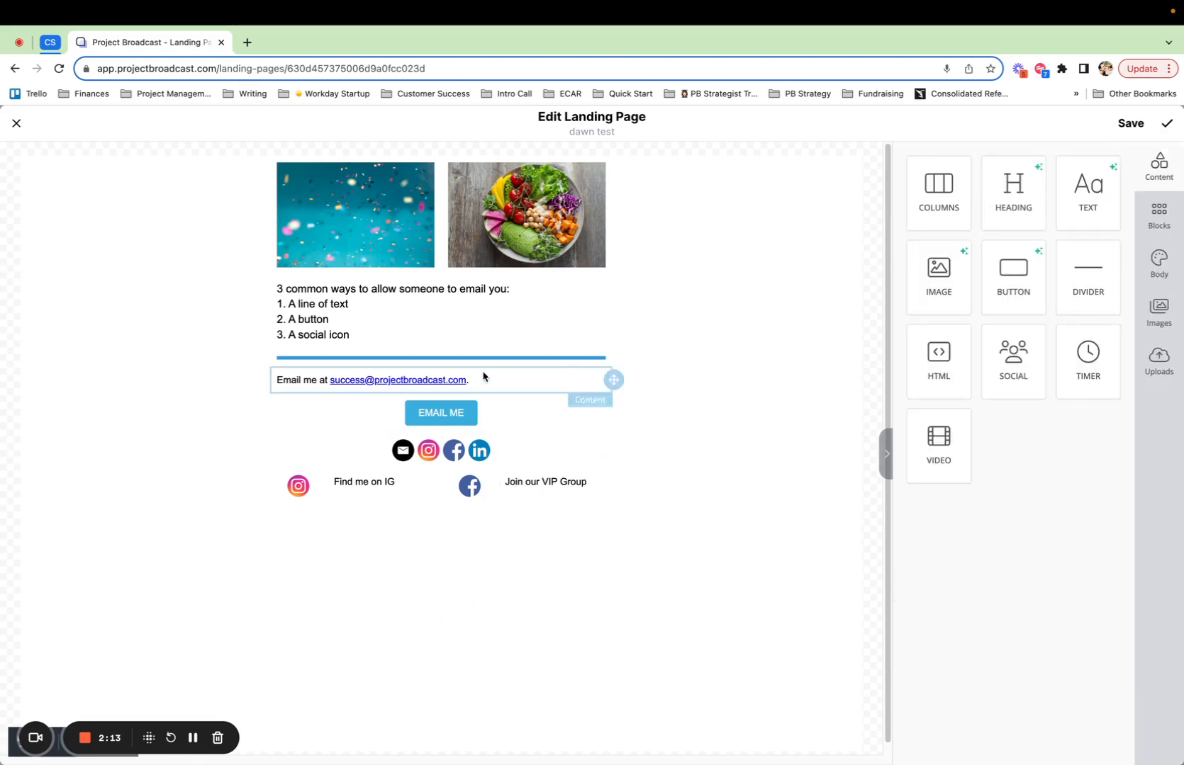
pyautogui.click(440, 414)
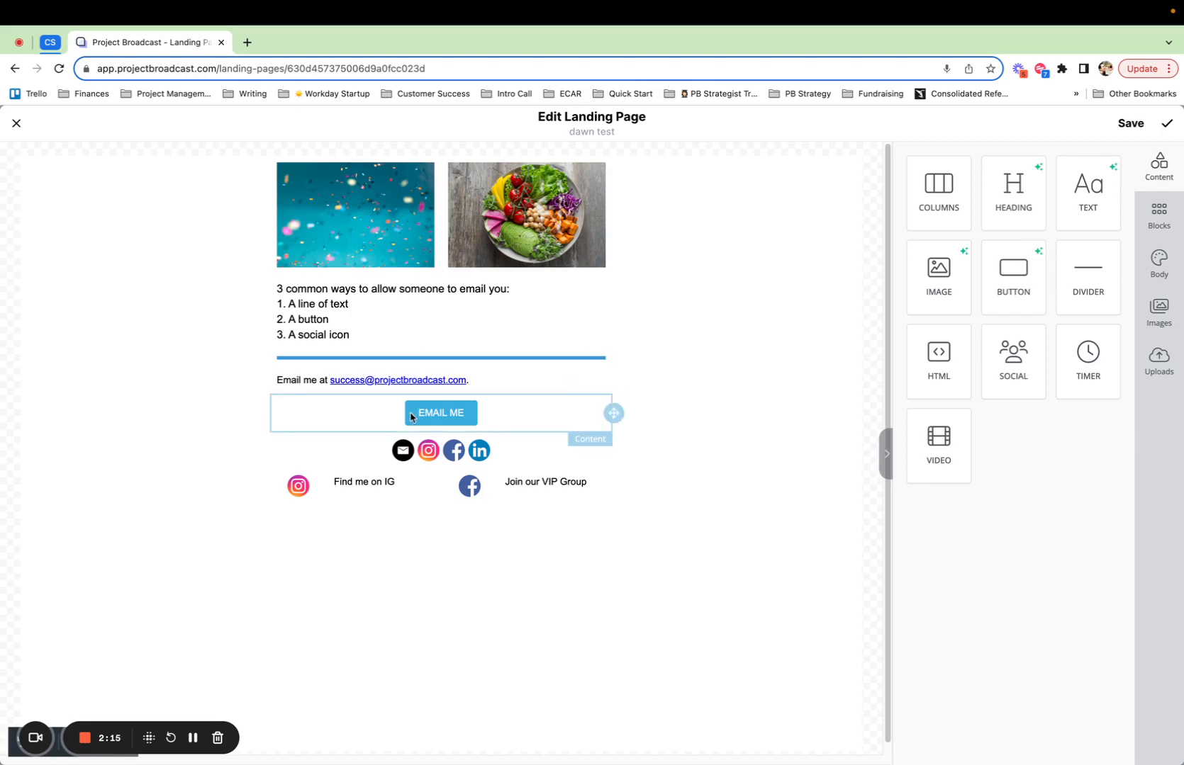
pyautogui.click(526, 214)
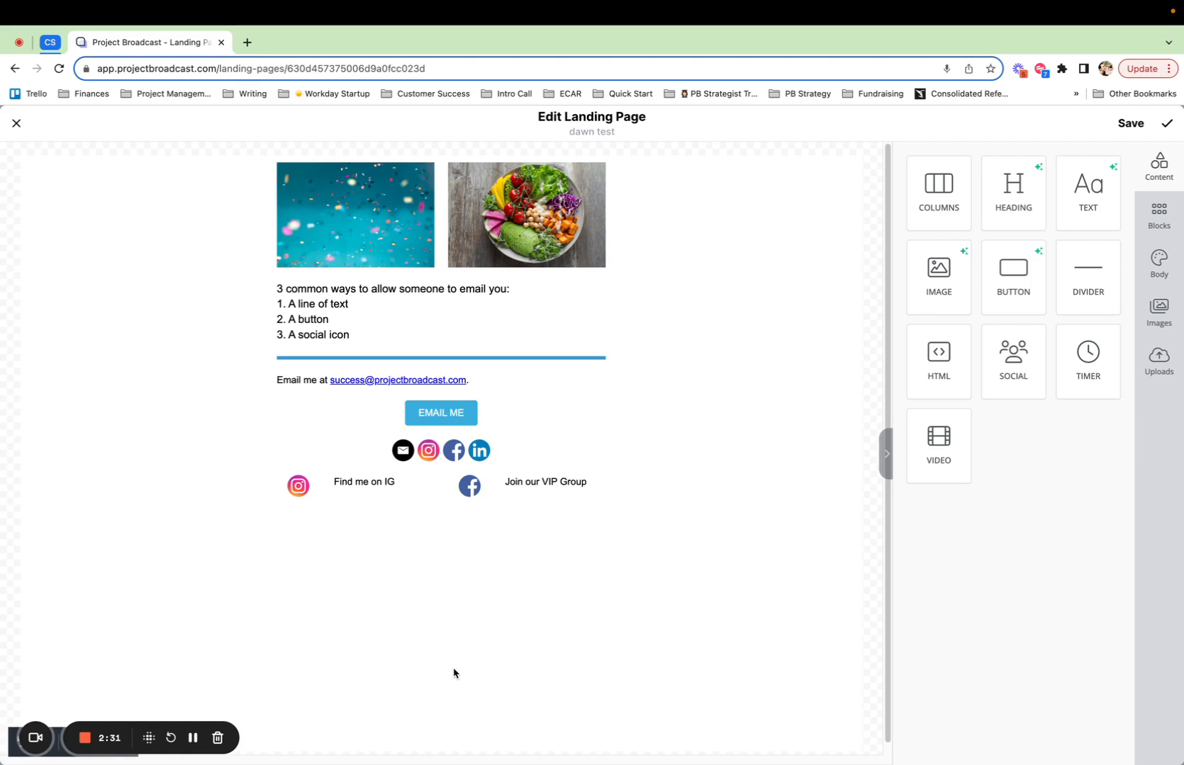
pyautogui.moveTo(449, 679)
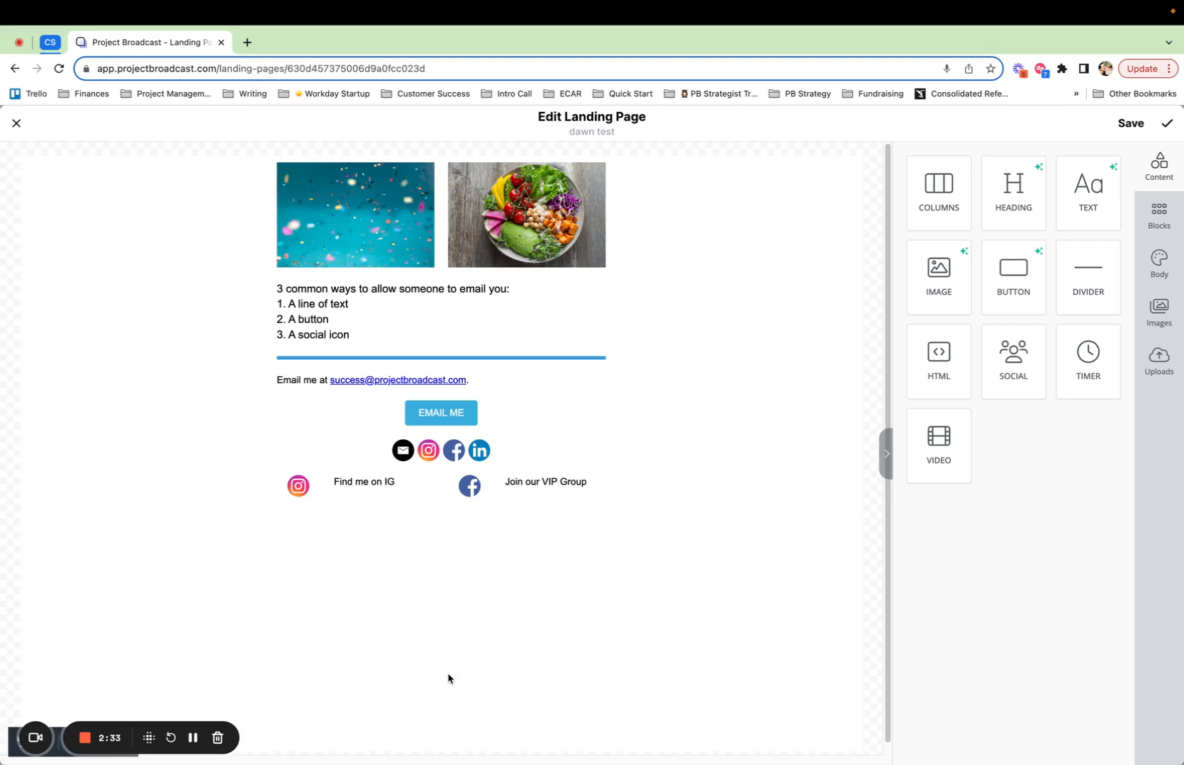